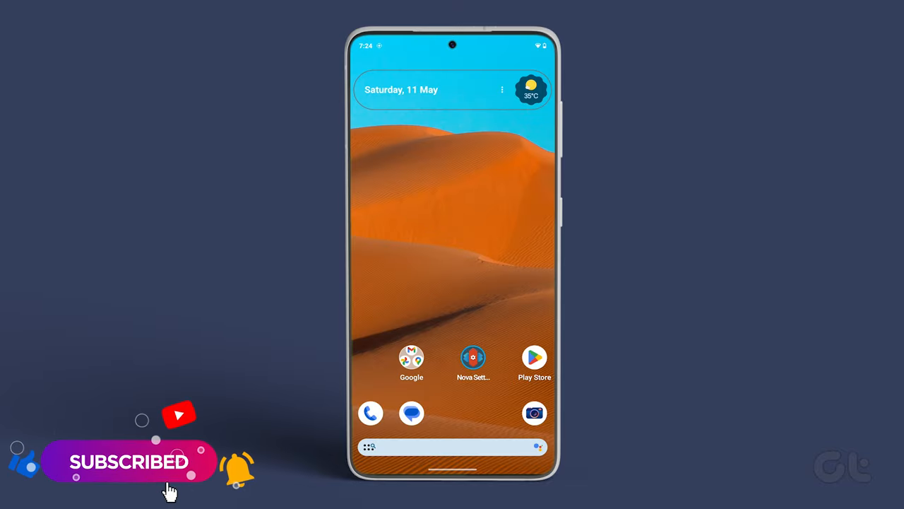
Select Nova Launcher as the default home app from Nova Settings
{"action": "left_click", "coordinate": [472, 357]}
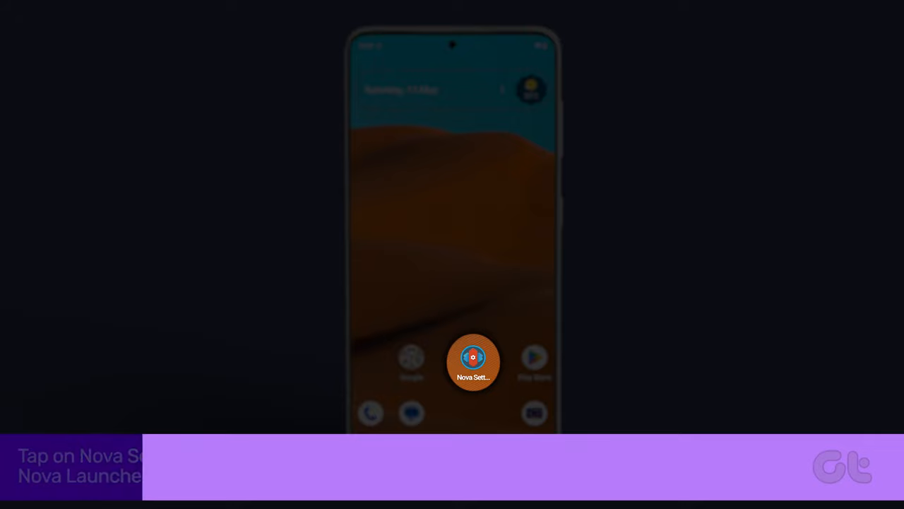
{"action": "left_click", "coordinate": [473, 361]}
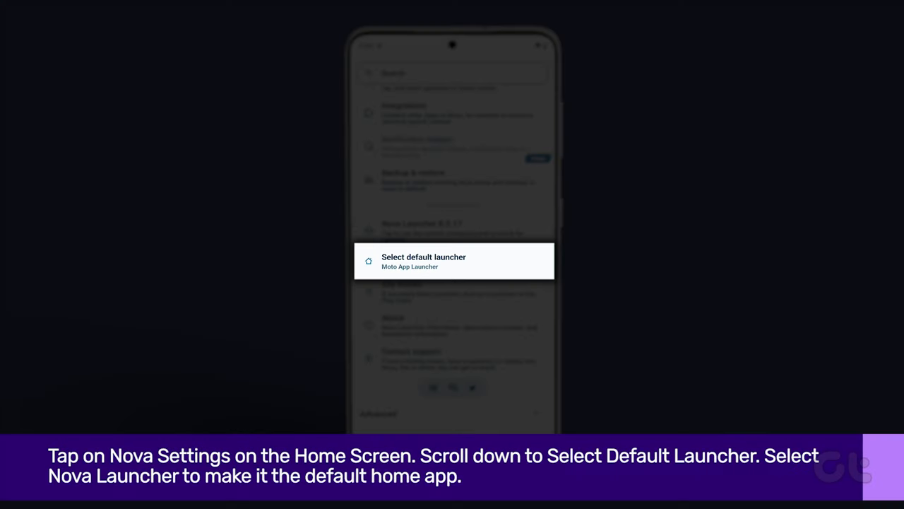
{"action": "left_click", "coordinate": [453, 262]}
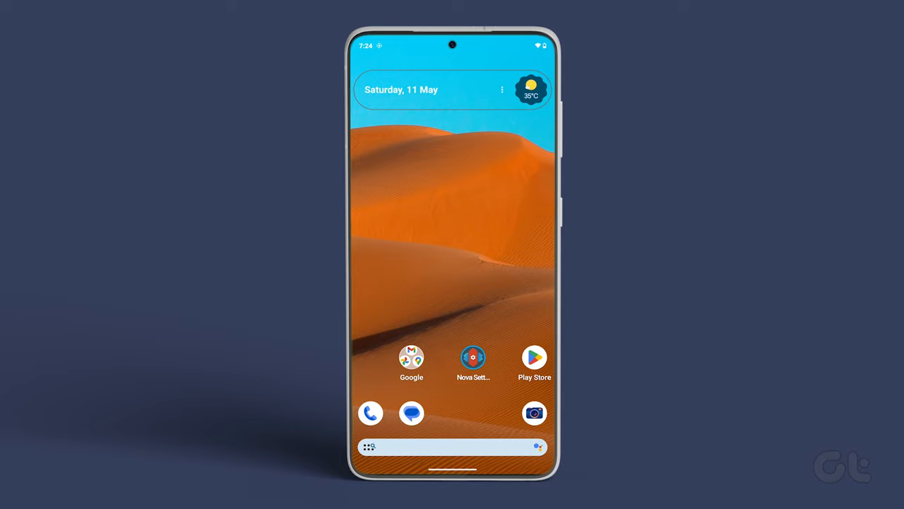
Open App drawer settings, expand Colors, and show the label Text color options
{"action": "left_click", "coordinate": [474, 358]}
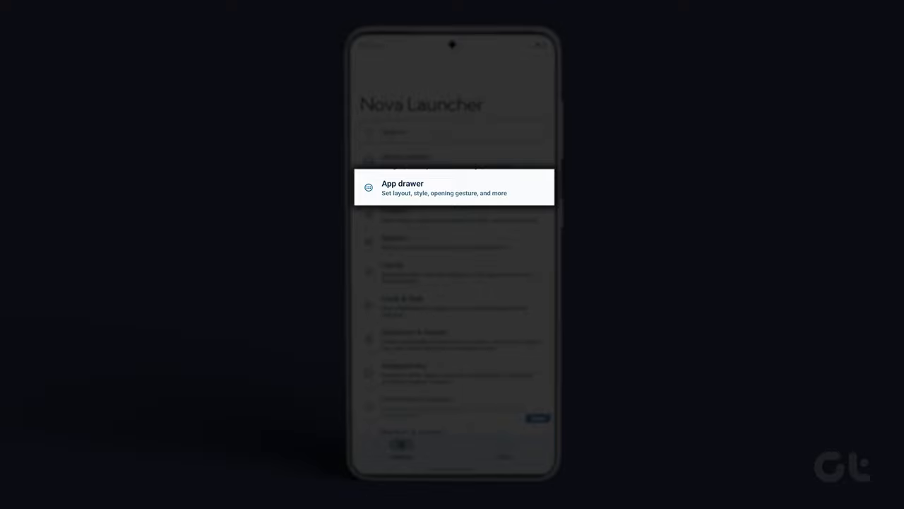
{"action": "left_click", "coordinate": [452, 186]}
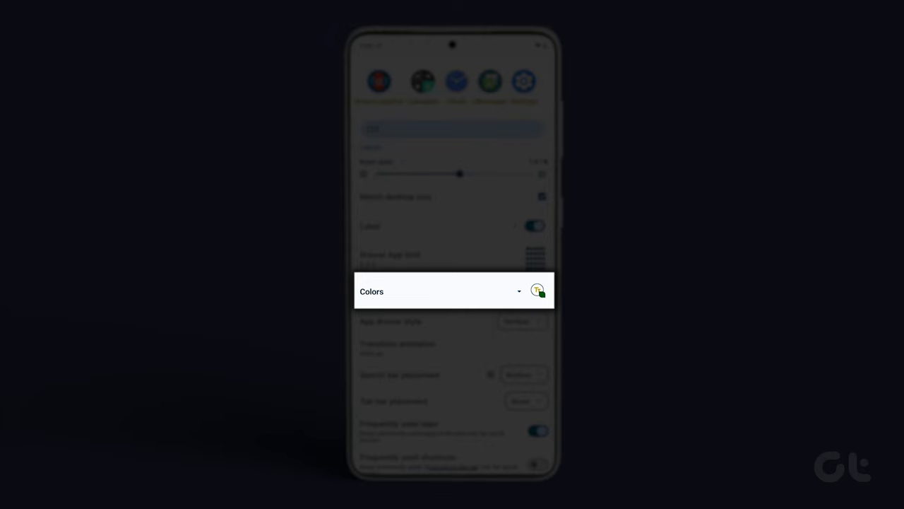
{"action": "left_click", "coordinate": [439, 291]}
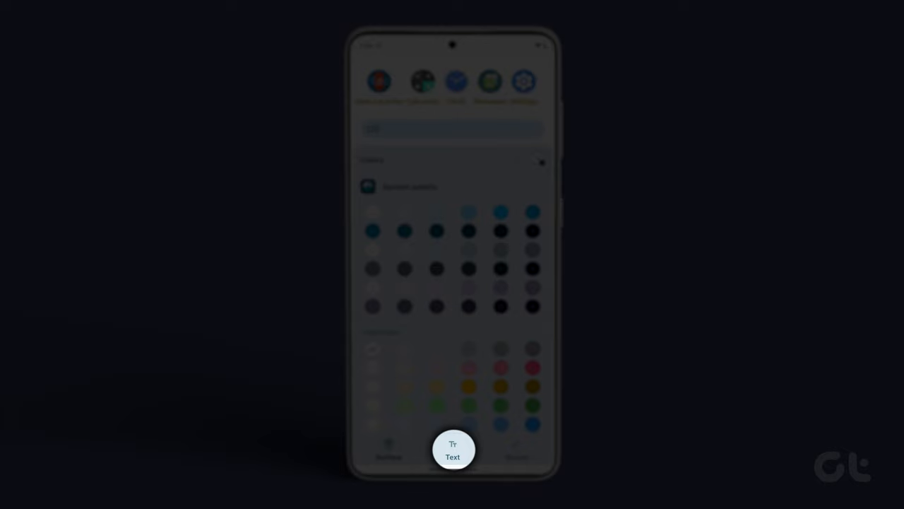
{"action": "left_click", "coordinate": [453, 455]}
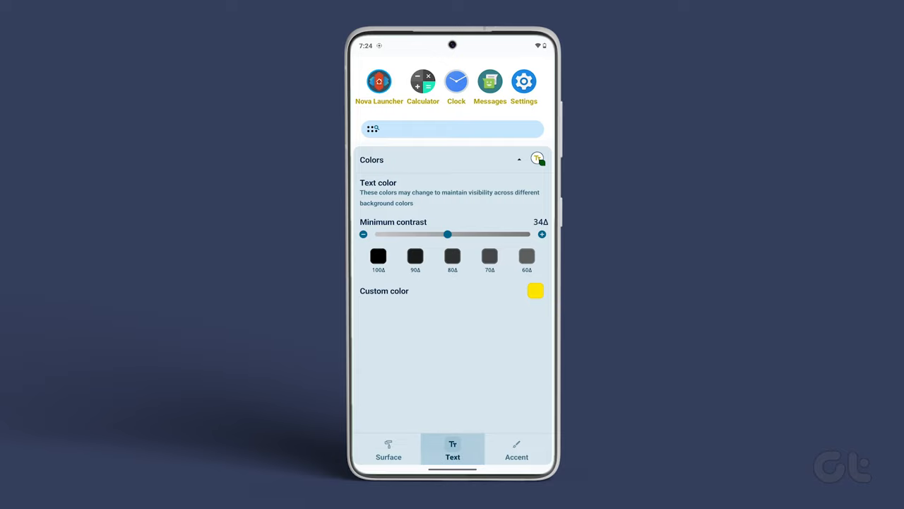
Set a custom app label color with hue about 265° and brightness about 53%
{"action": "left_click", "coordinate": [535, 290]}
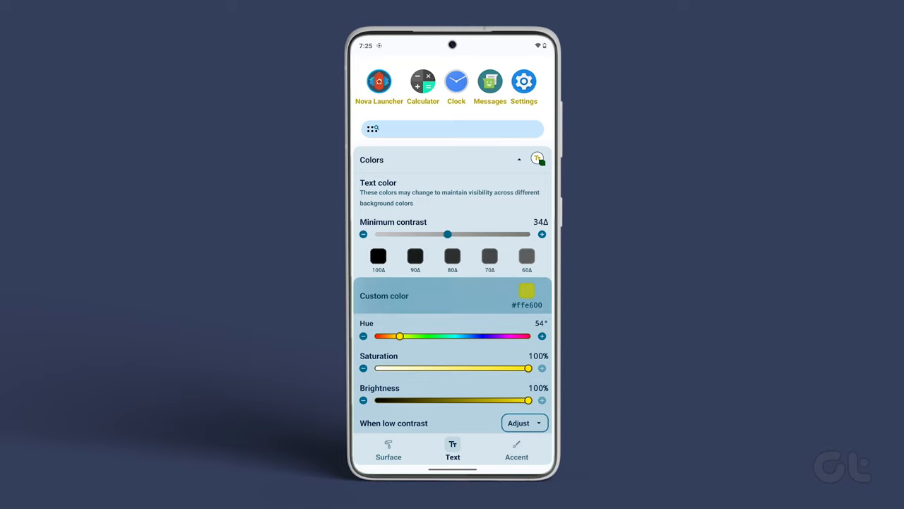
{"action": "left_click_drag", "start_coordinate": [398, 336], "coordinate": [489, 335]}
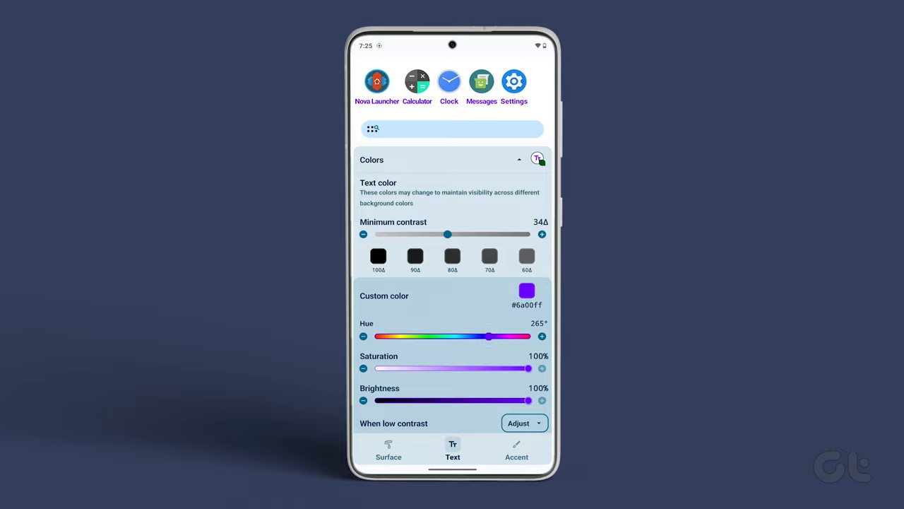
{"action": "left_click_drag", "start_coordinate": [532, 400], "coordinate": [458, 400]}
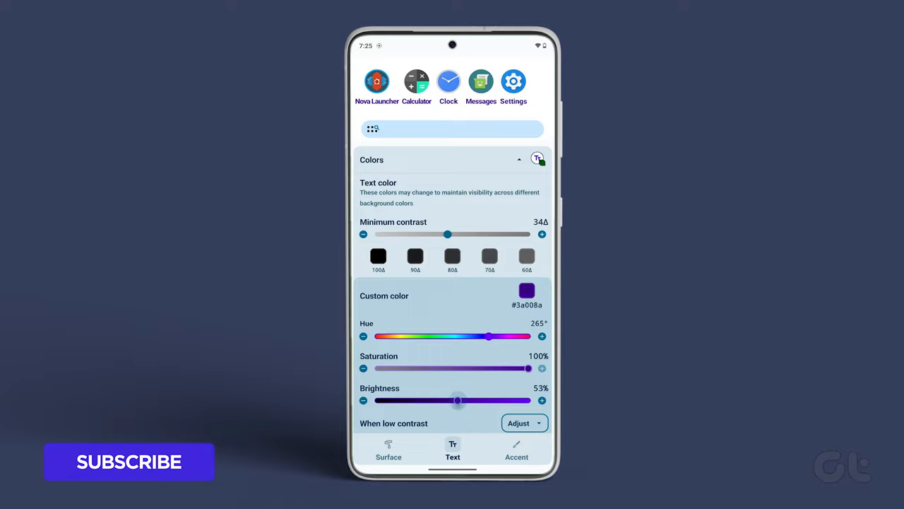
{"action": "left_click_drag", "start_coordinate": [458, 401], "coordinate": [531, 400]}
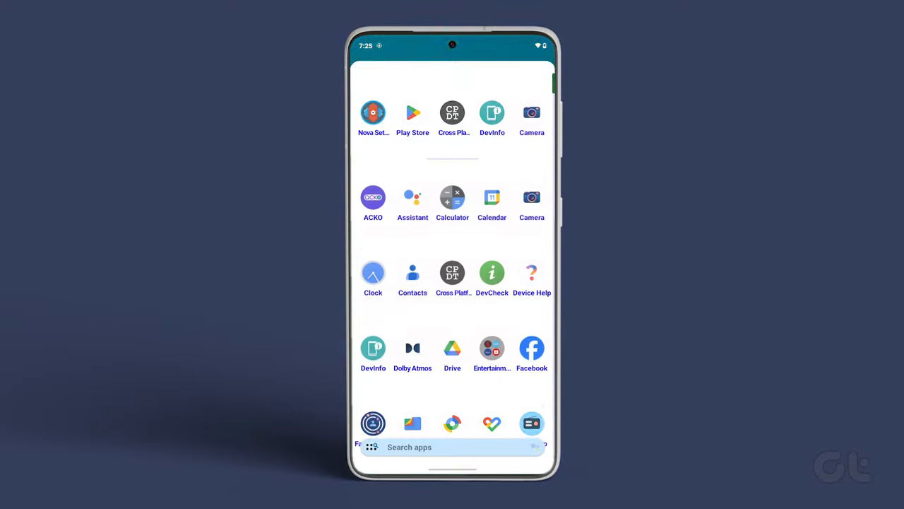
Scroll through the app drawer list to check the purple labels
{"action": "scroll", "scroll_direction": "down", "scroll_amount": 3}
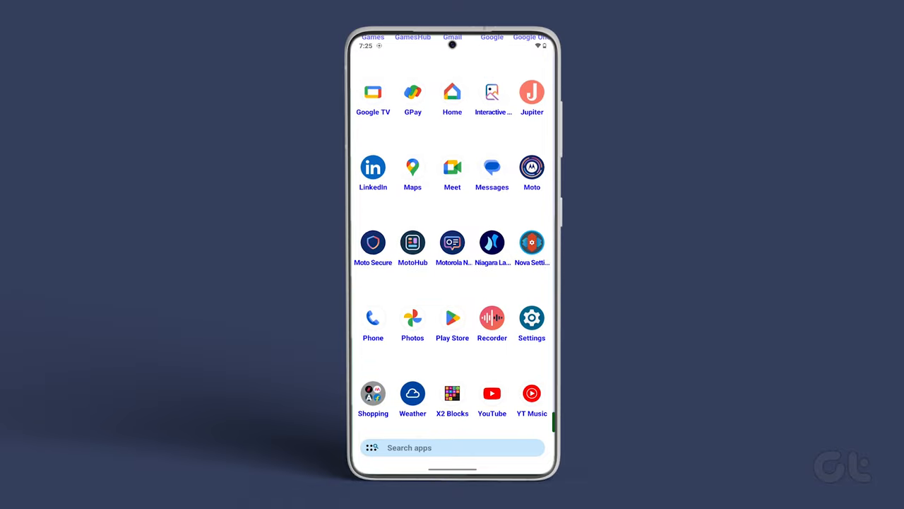
{"action": "scroll", "scroll_direction": "up", "scroll_amount": 3}
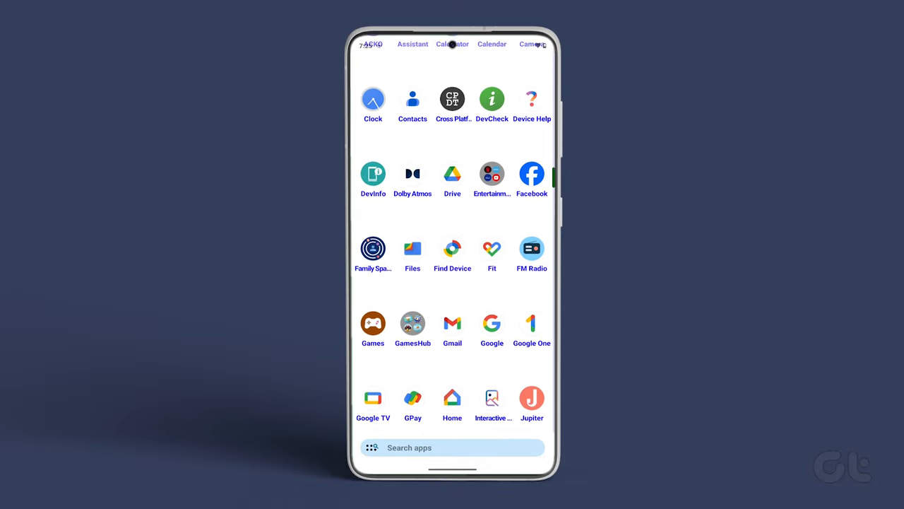
{"action": "scroll", "scroll_direction": "down", "scroll_amount": 3}
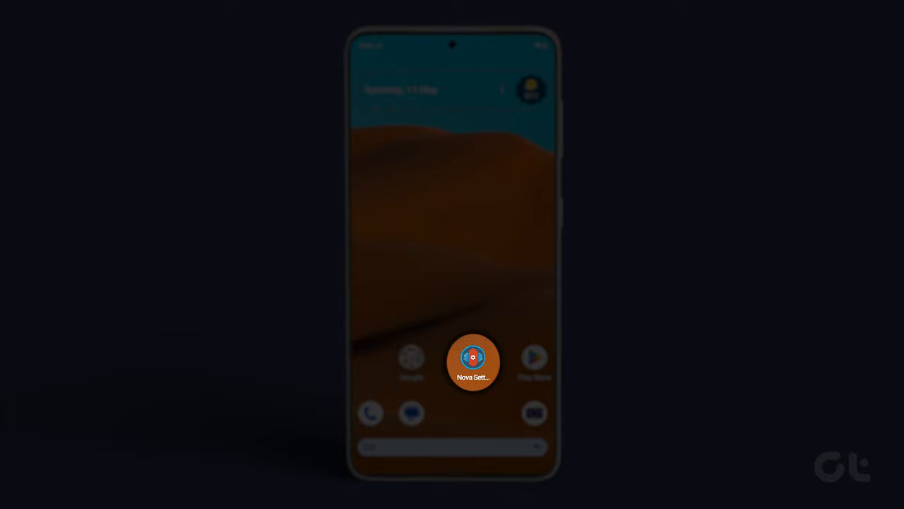
Open Folders settings, expand Colors, and show the folder label Text options
{"action": "left_click", "coordinate": [474, 362]}
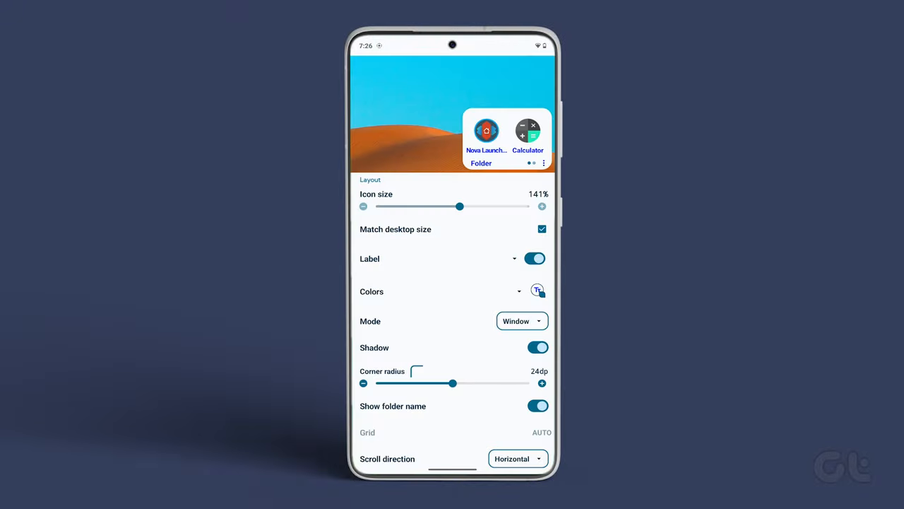
{"action": "left_click", "coordinate": [372, 291]}
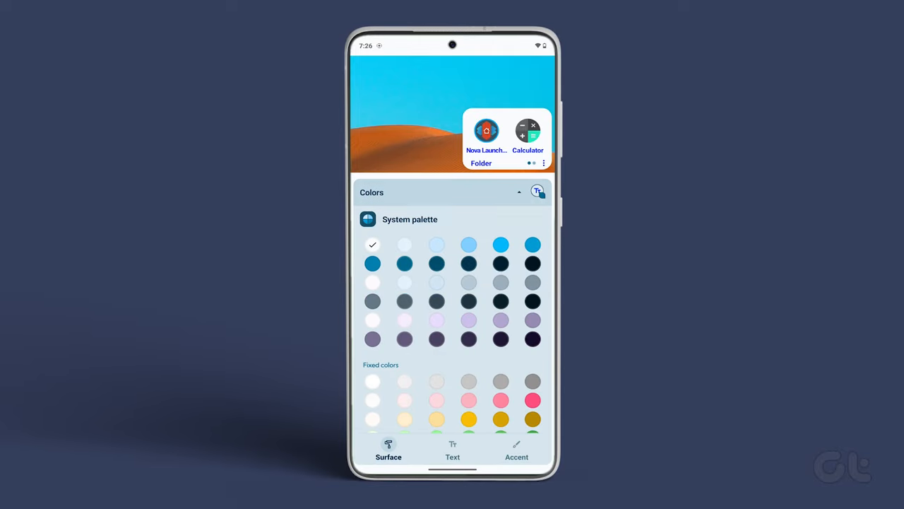
{"action": "left_click", "coordinate": [452, 450]}
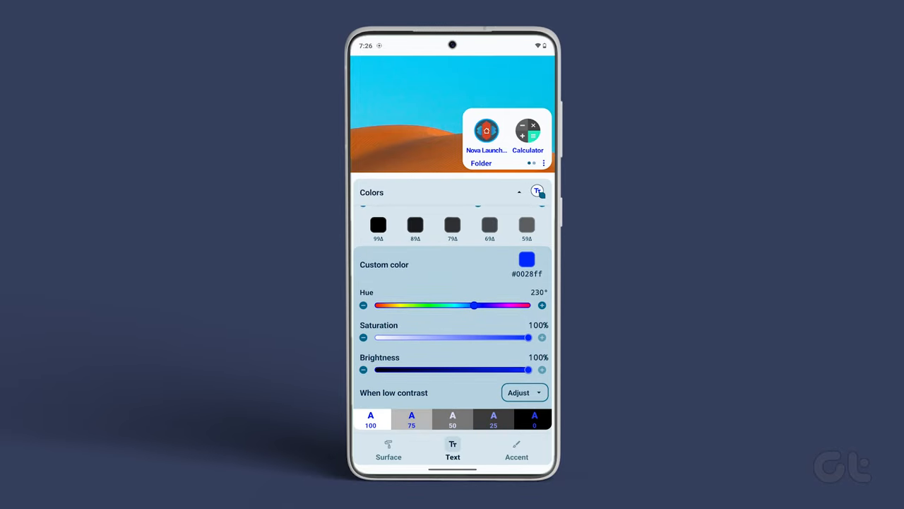
Drag the custom Hue slider to about 359° for red folder labels
{"action": "left_click_drag", "start_coordinate": [475, 306], "coordinate": [405, 305]}
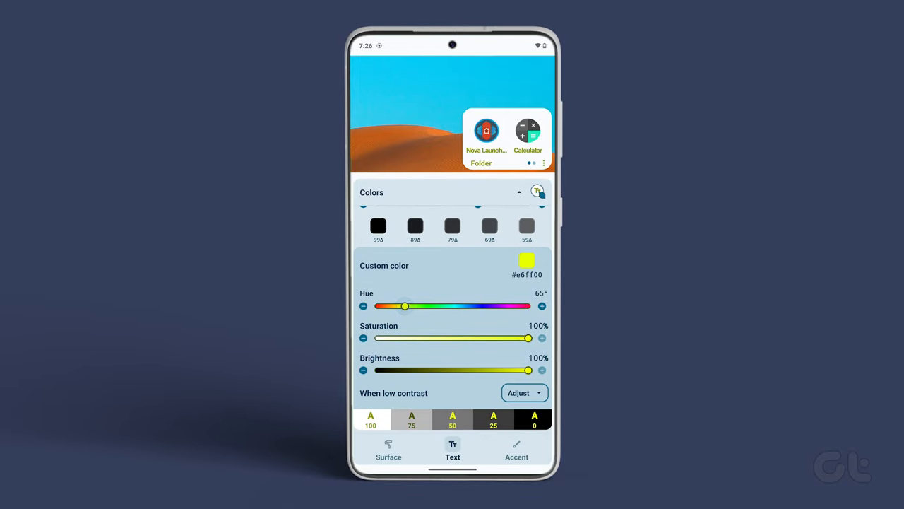
{"action": "left_click_drag", "start_coordinate": [405, 305], "coordinate": [528, 305]}
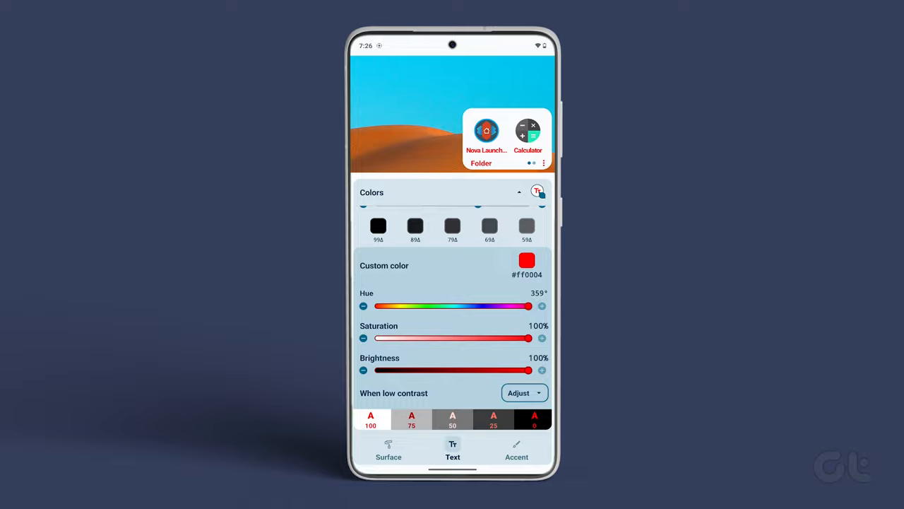